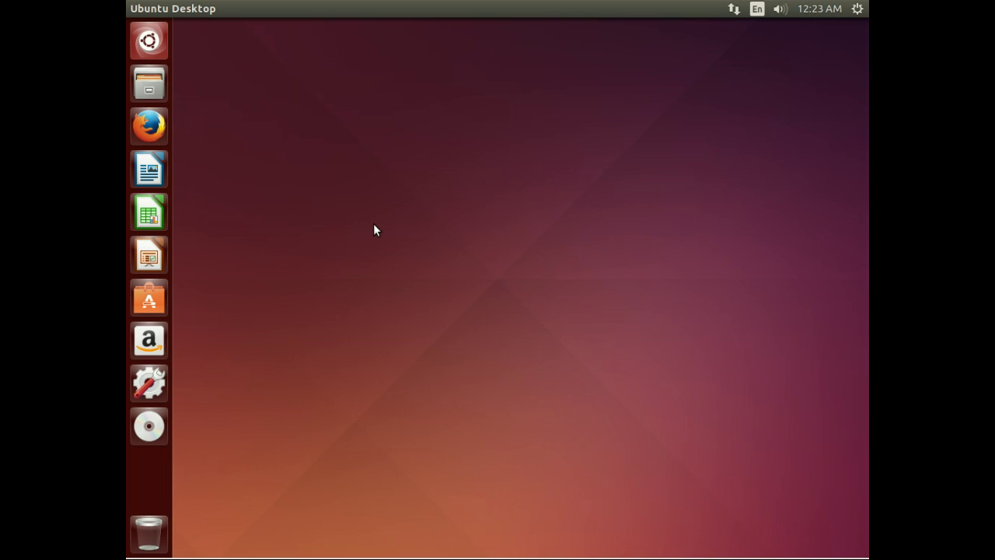
mouse_move(315, 112)
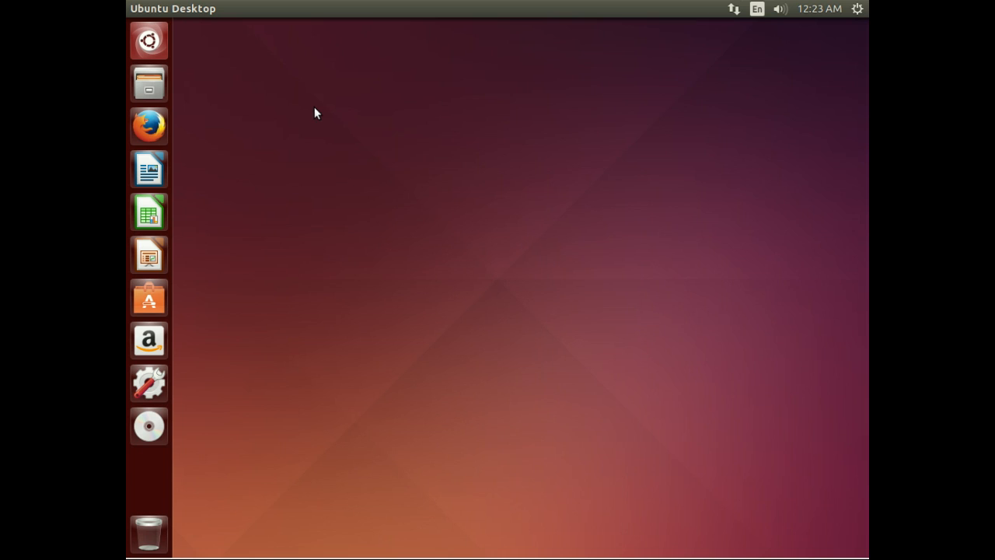
mouse_move(149, 84)
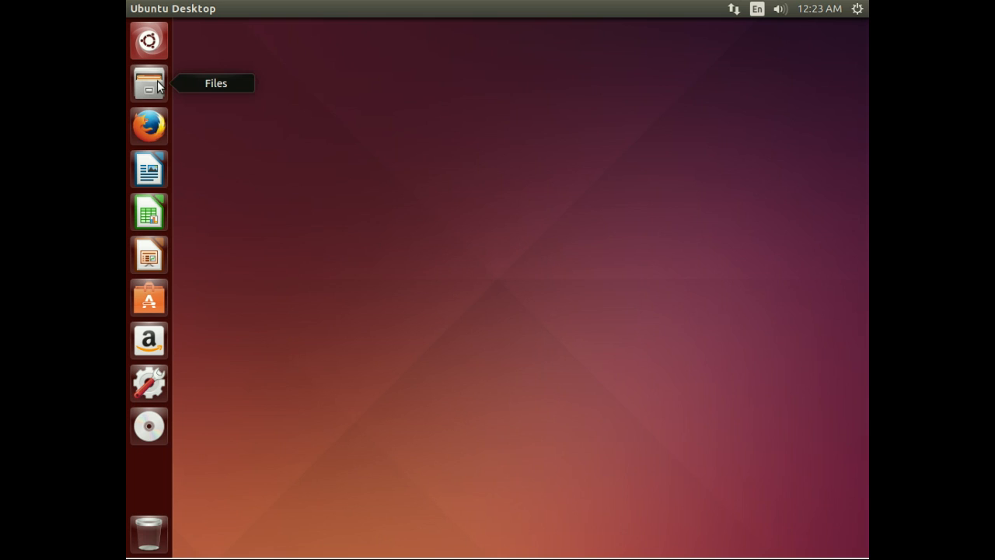
- Launch Files from the launcher to show the Home folder
left_click(149, 83)
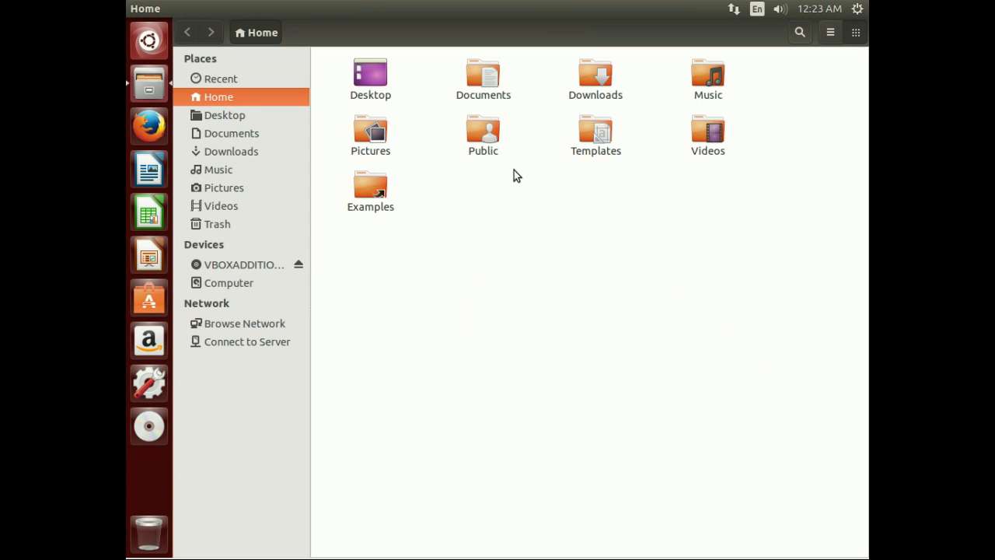
mouse_move(505, 143)
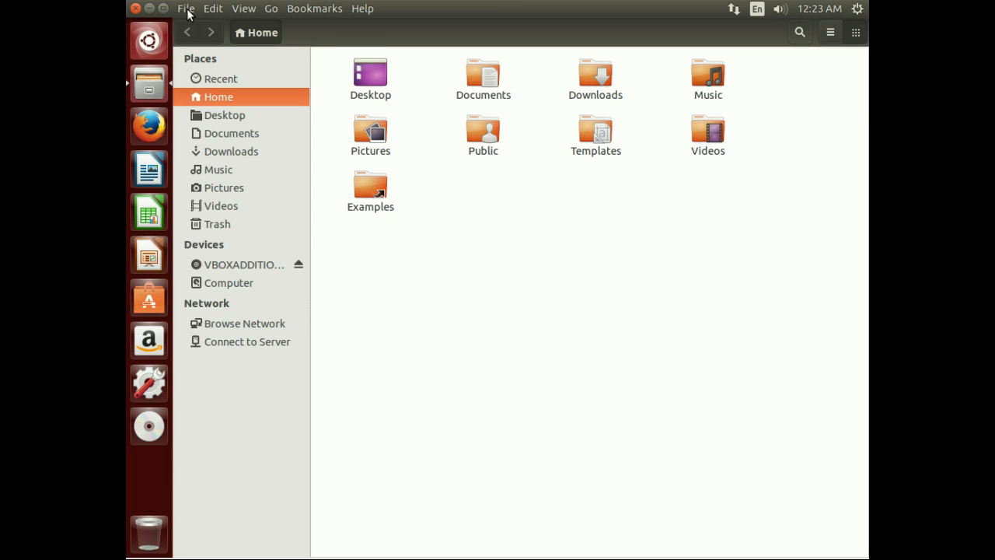
- Enable 'Show hidden and backup files' in Edit > Preferences, toggling it off and on, then close
left_click(212, 8)
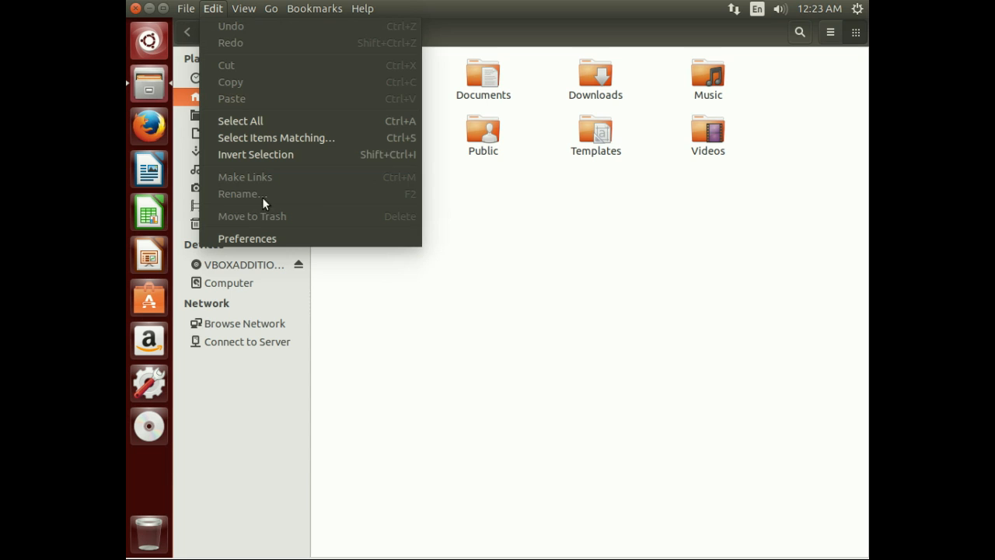
left_click(248, 239)
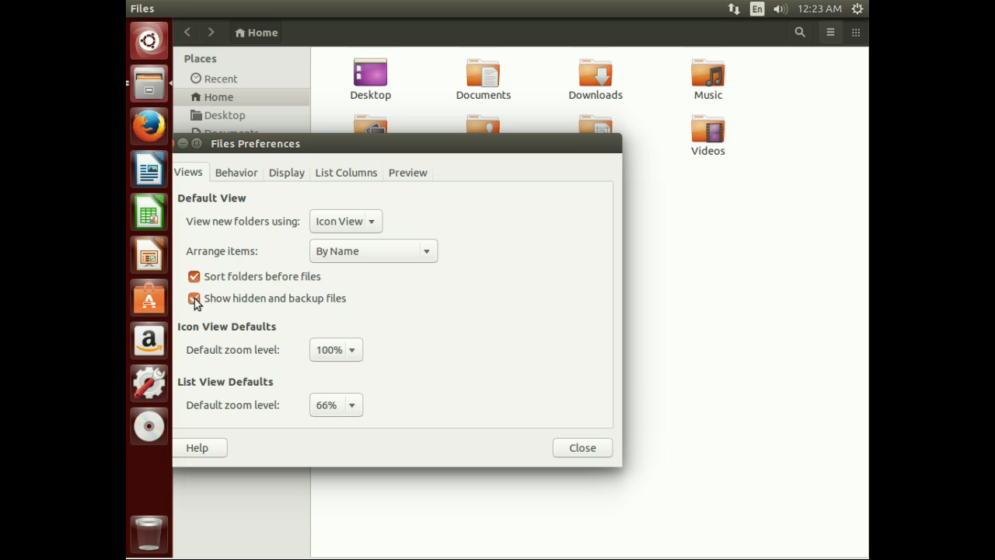
left_click(194, 298)
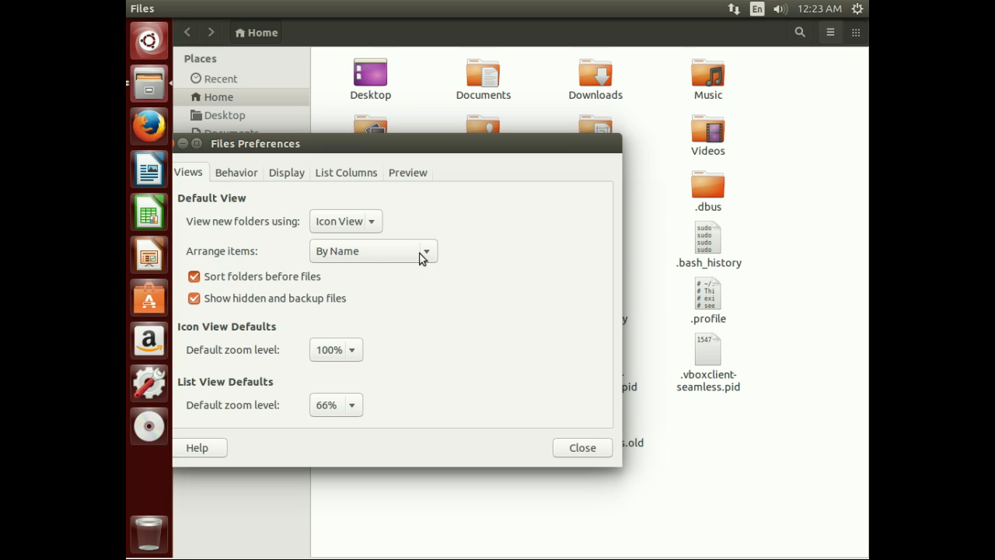
left_click(193, 297)
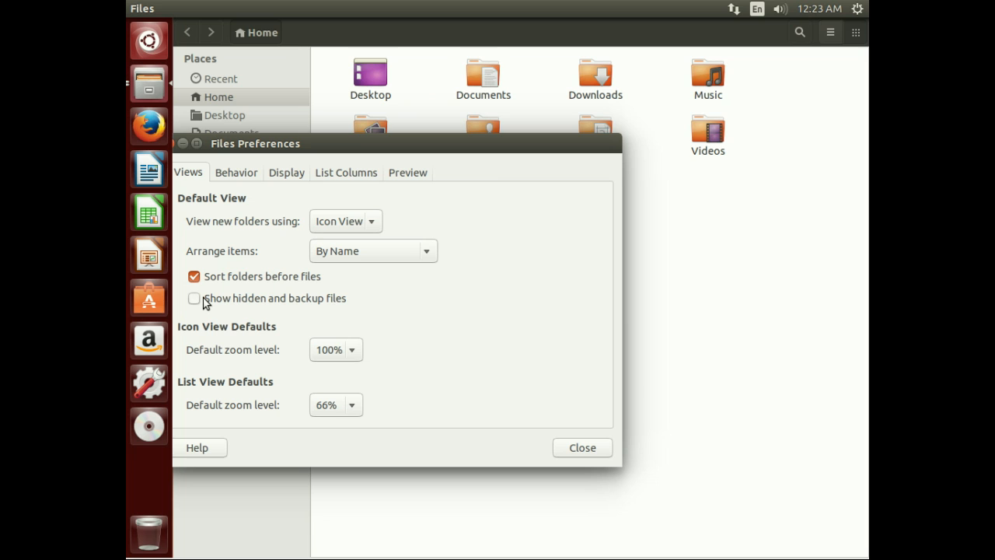
left_click(193, 298)
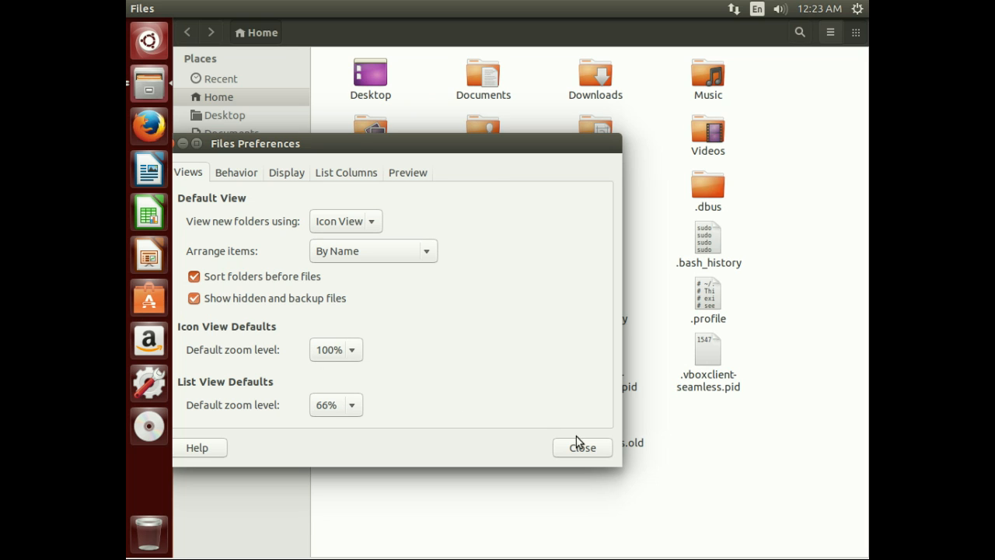
left_click(582, 447)
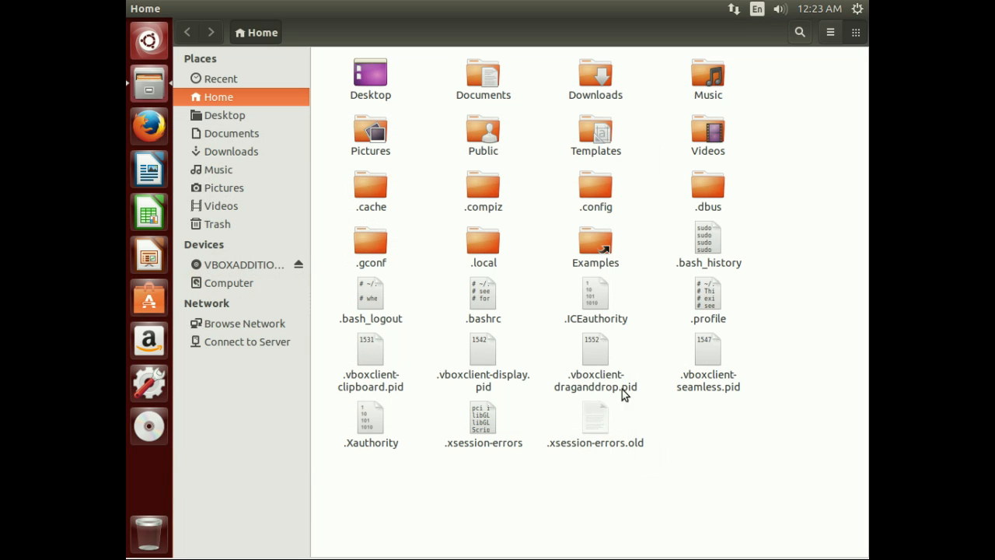
- Select the hidden .ICEauthority, .vboxclient-clipboard.pid and .bash_history files
left_click(596, 295)
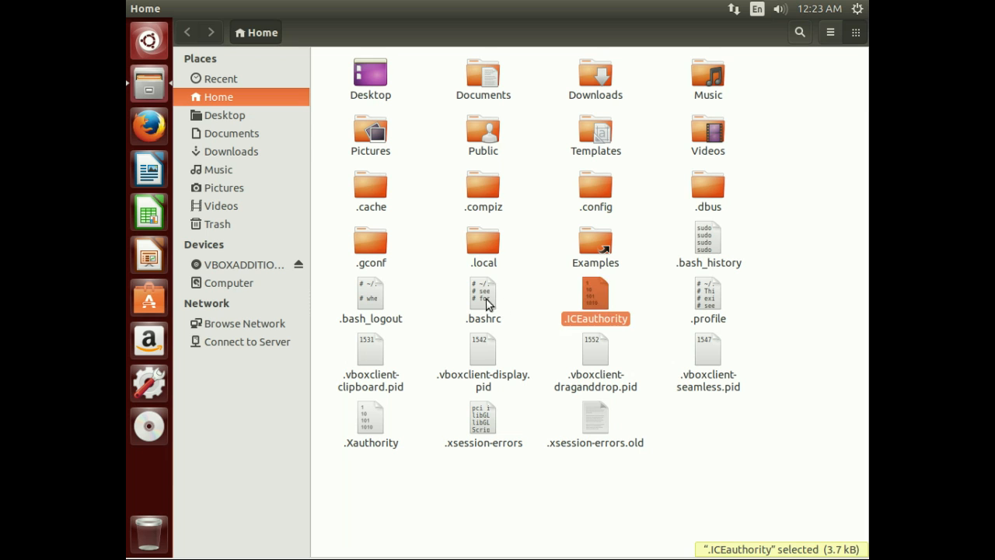
left_click(370, 346)
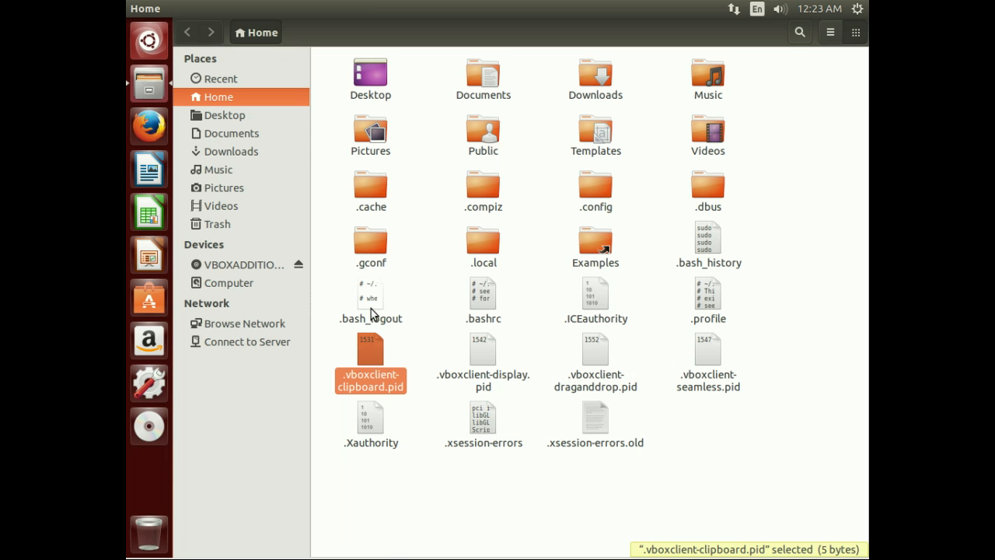
left_click(483, 362)
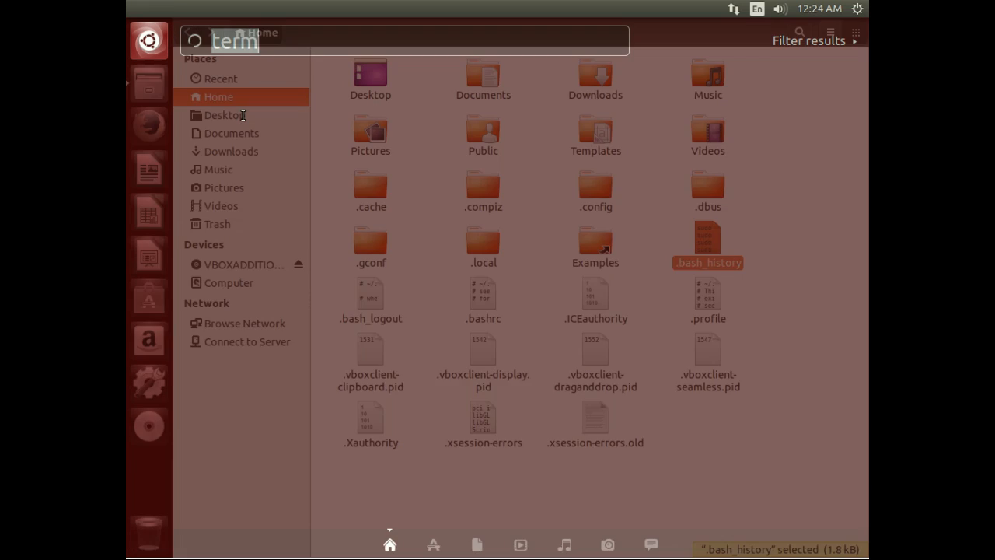
- Launch Terminal and run pwd, ls and ls -a in the home directory
left_click(149, 425)
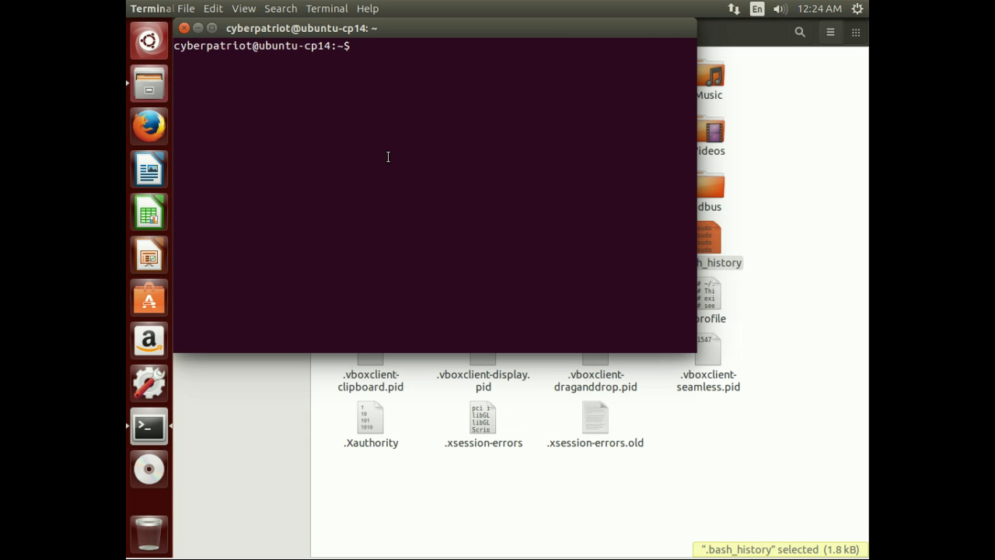
type("pwd")
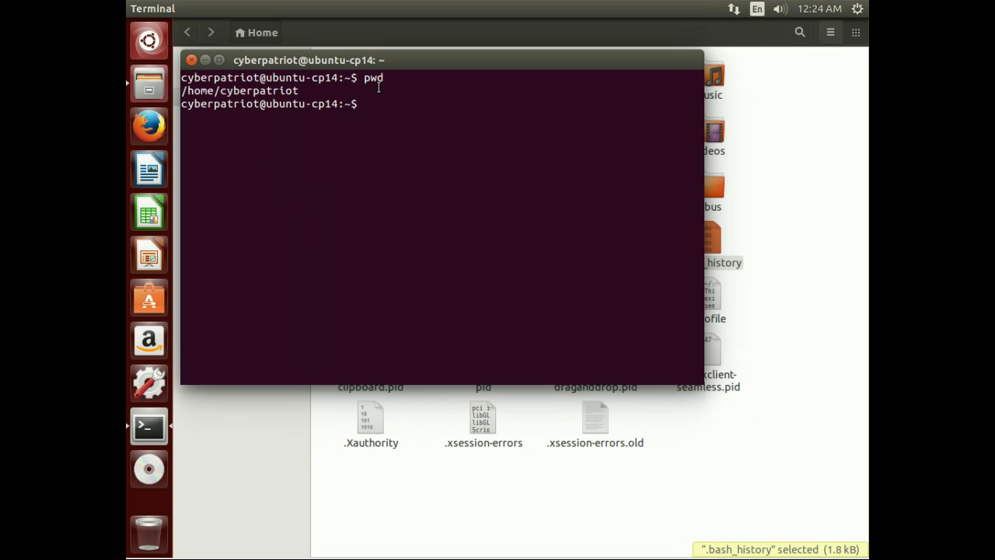
type("ls")
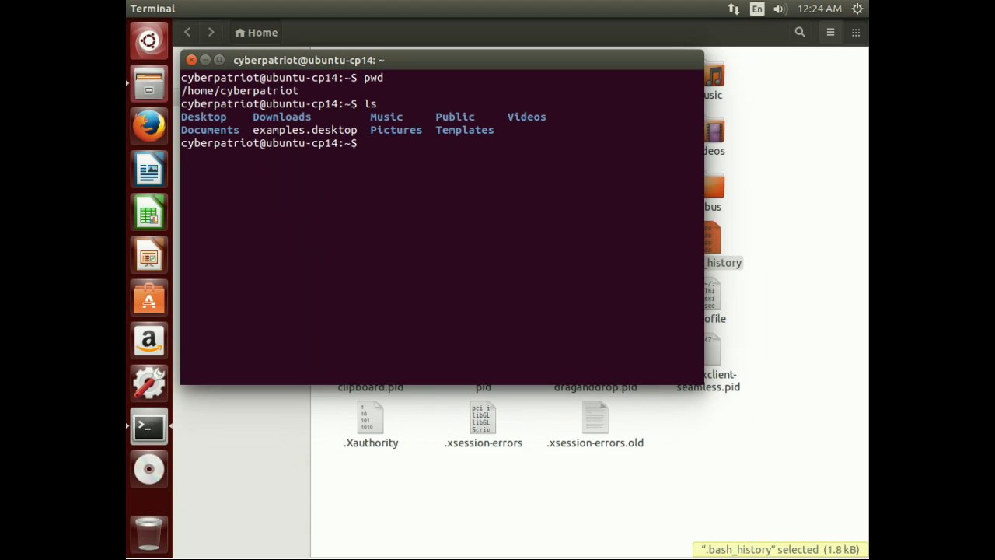
type("ls -a")
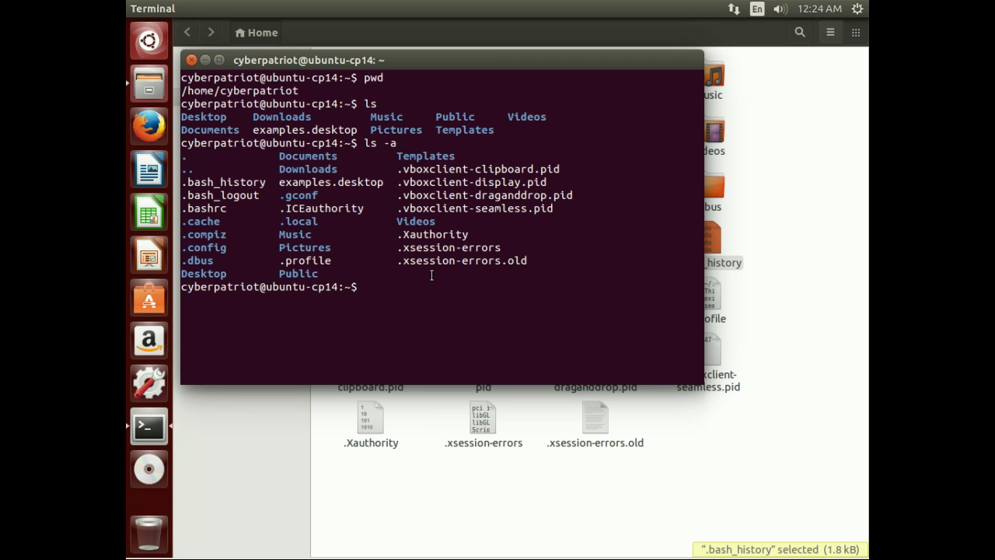
- Create .hiddenfile with touch, then compare the ls and ls -a listings
type("to")
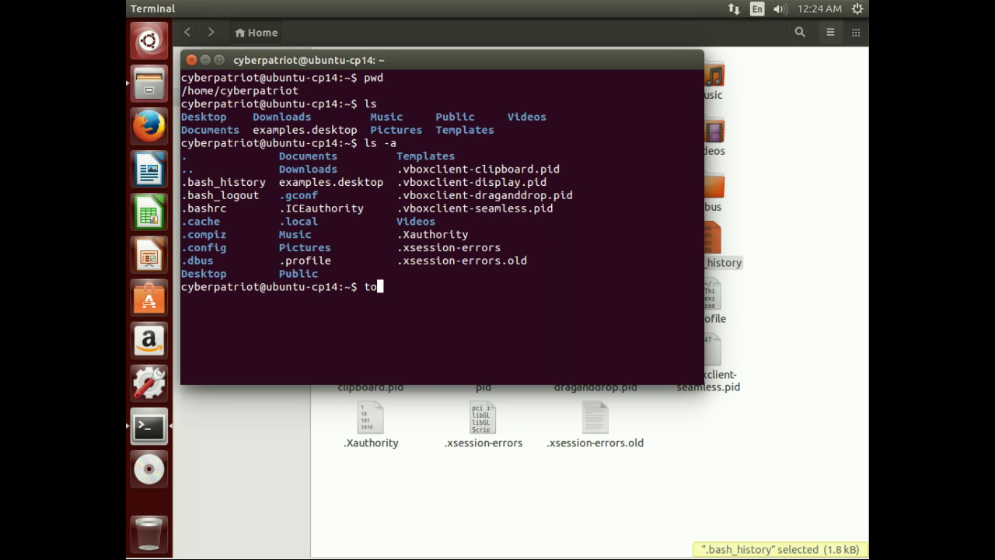
type("uch .hiddenfile")
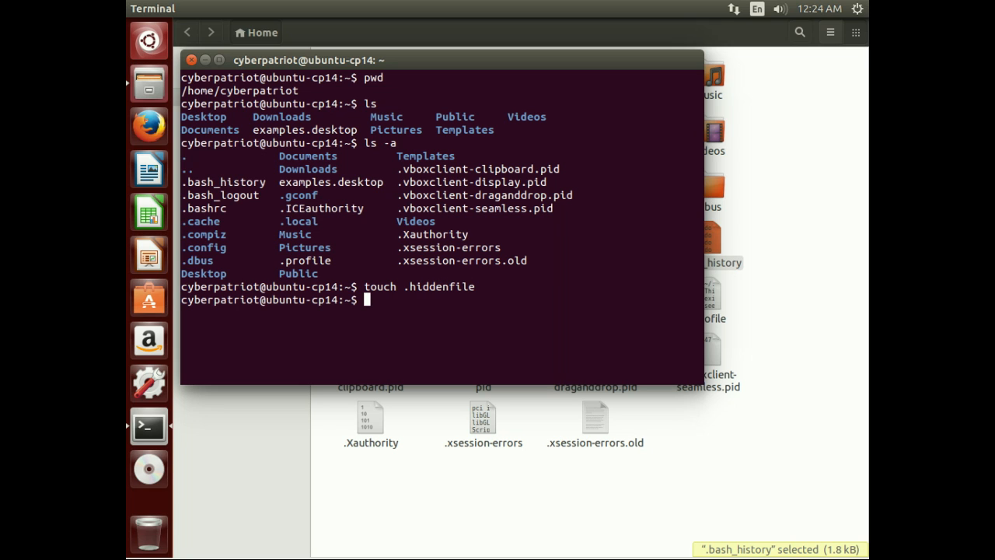
type("ls")
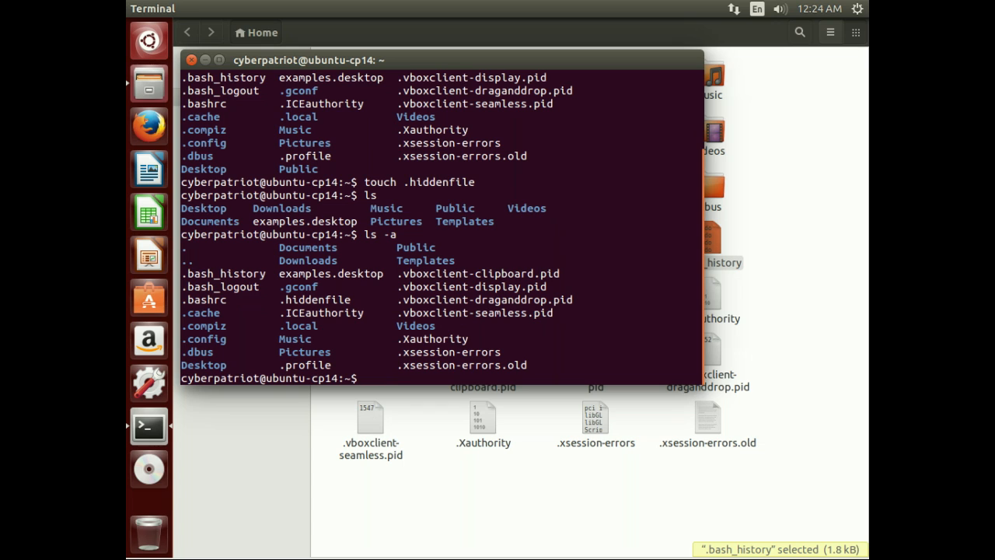
- Create file1 with touch and rename it to .file1 with mv
type("touch")
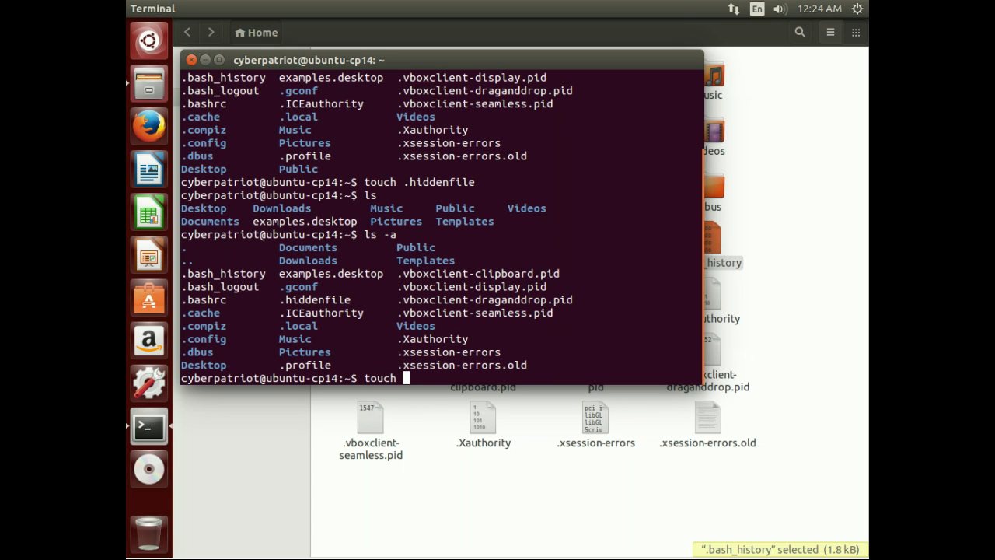
type("file1")
type("ls")
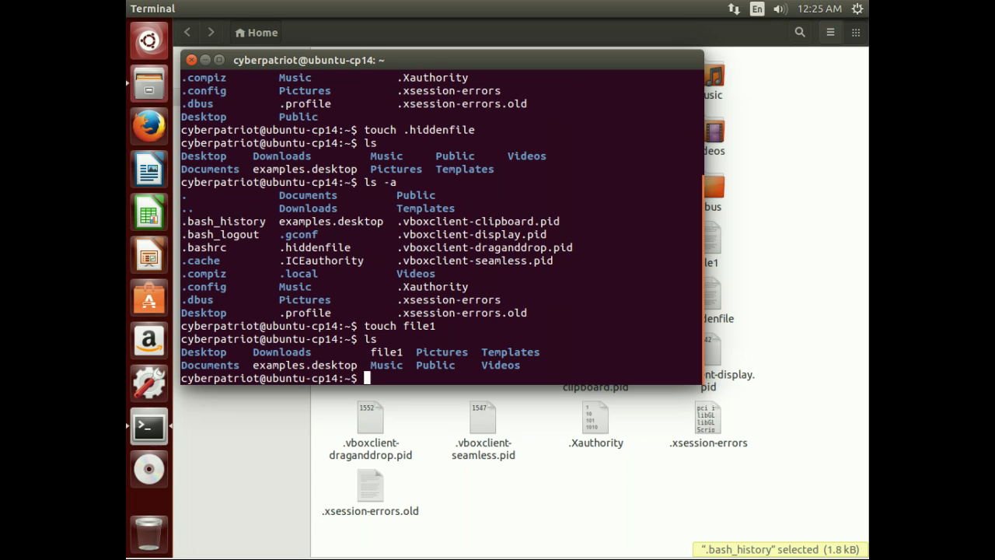
type("mv")
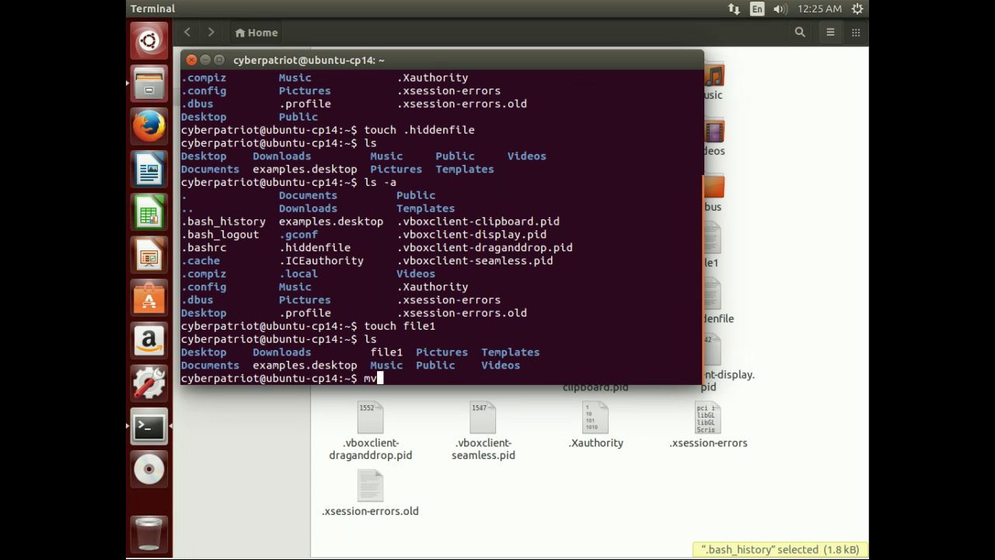
type("file1 .fil")
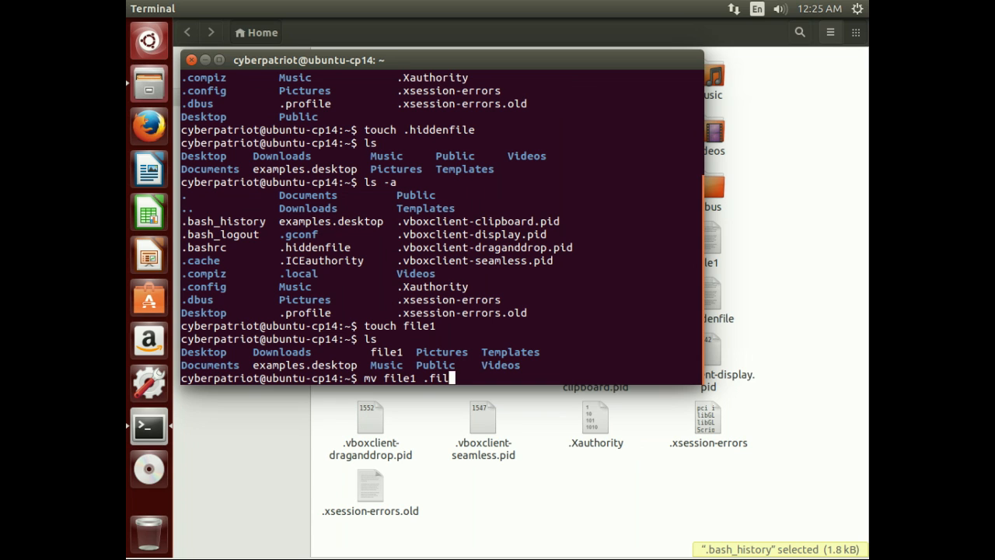
type("e1")
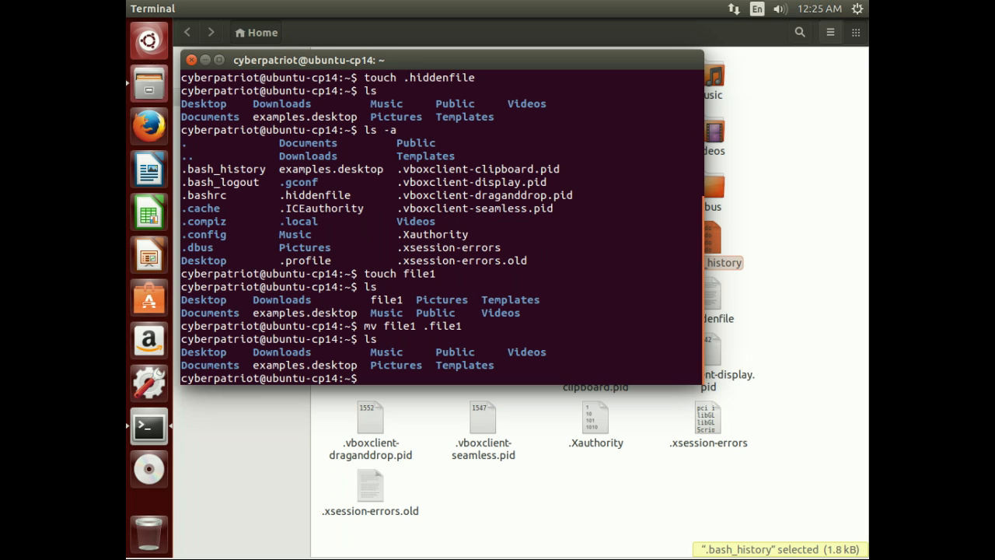
- Confirm .file1 appears in ls -a and ls -a .file1 output
type("ls -a")
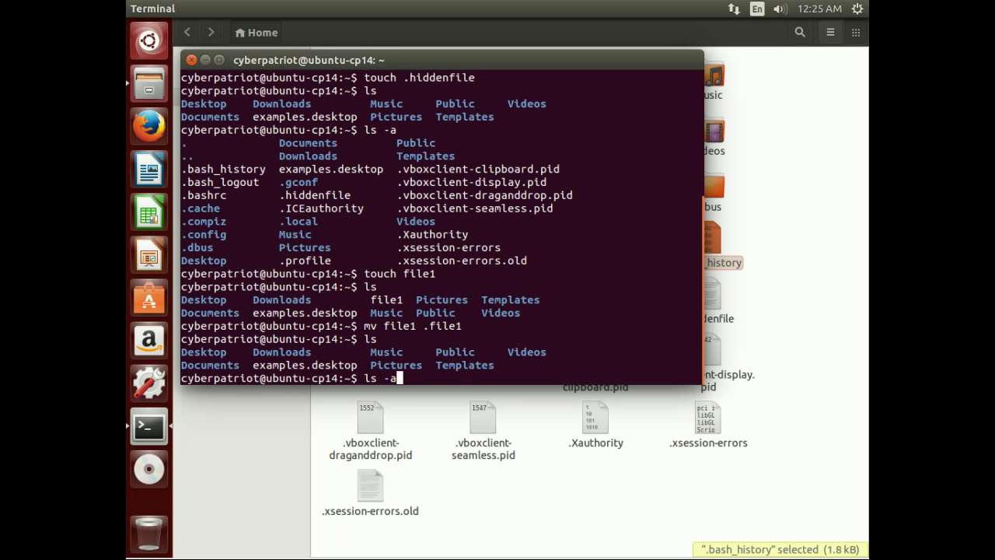
key("Return")
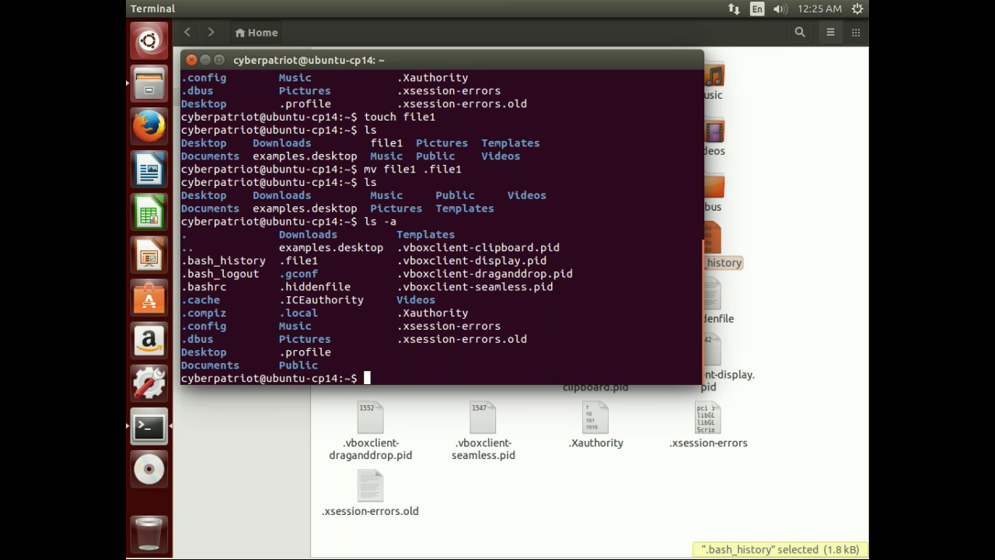
double_click(298, 260)
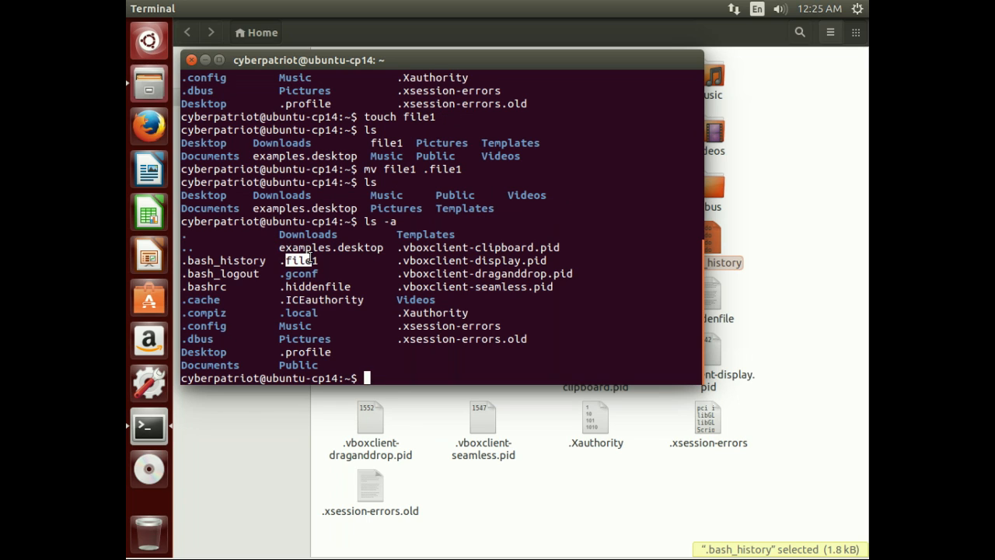
type("ls")
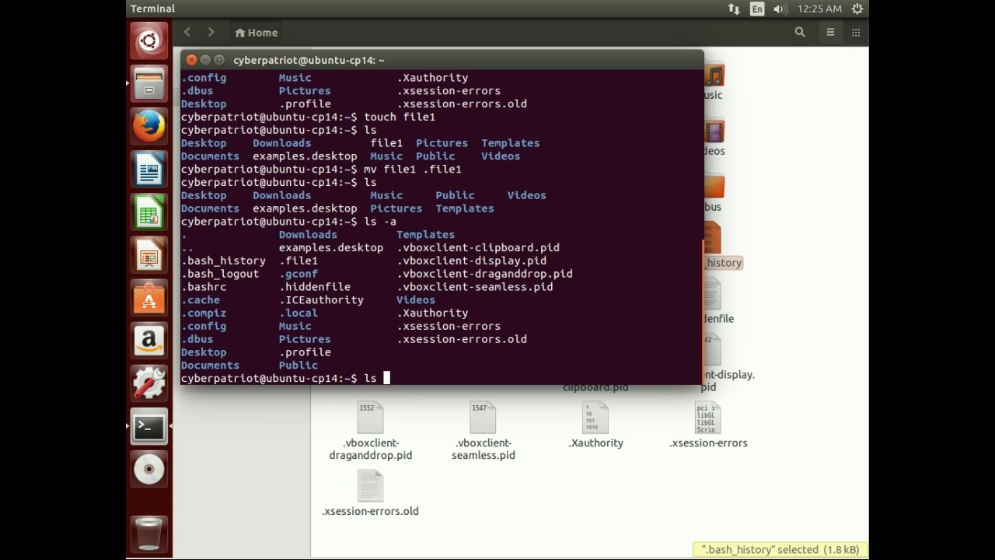
type("-a .file1")
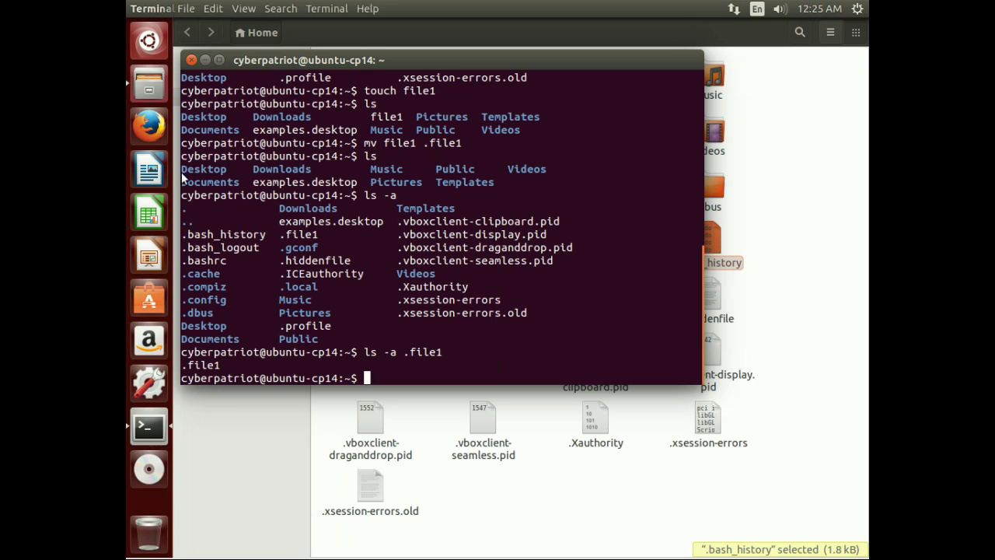
- Run ls -a once more, then exit the terminal session
double_click(200, 273)
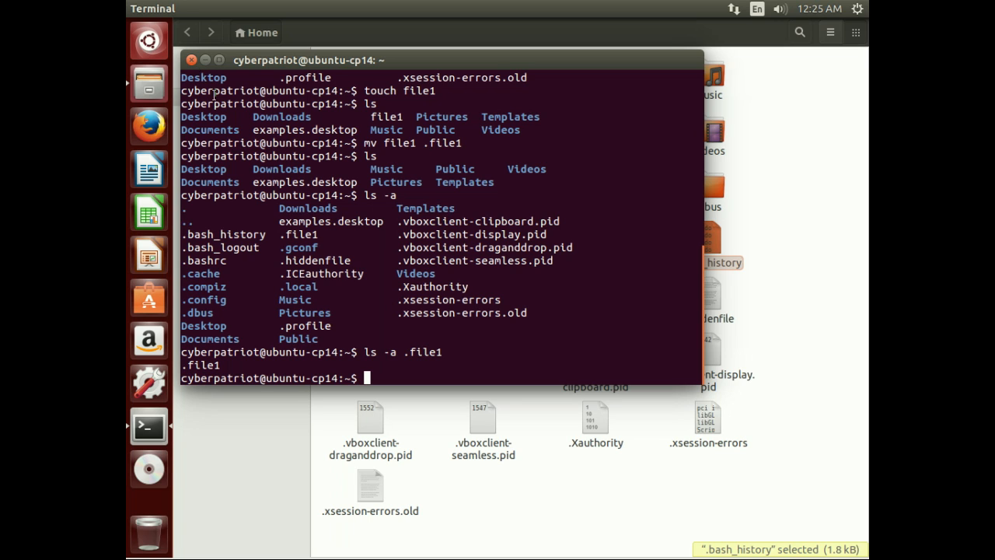
type("ls")
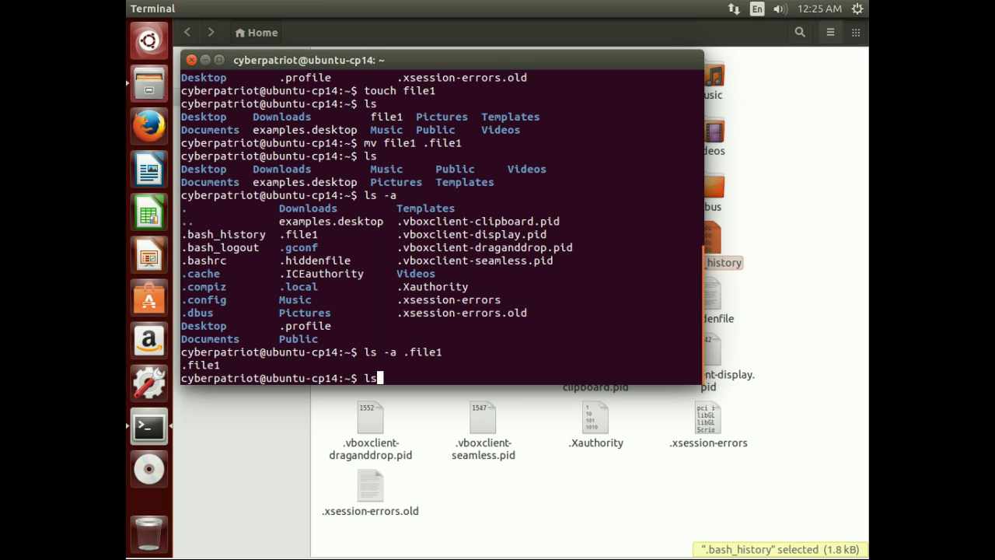
type("exit")
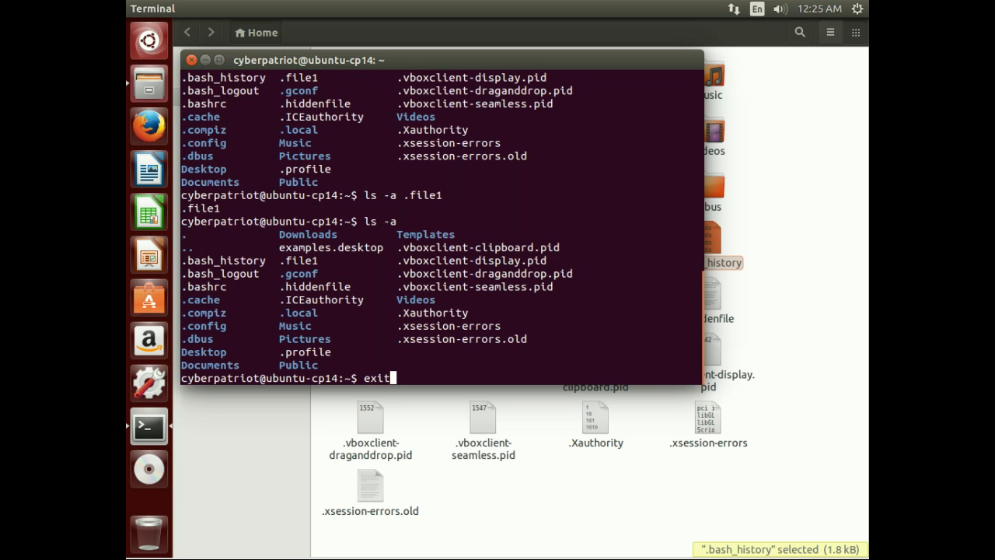
key("Return")
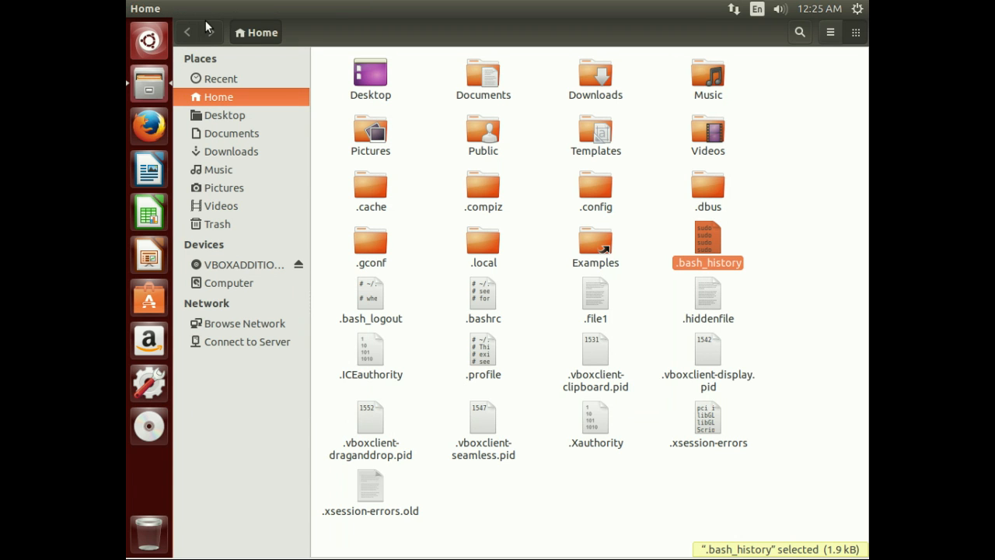
- Turn on 'Show hidden and backup files' in Files preferences, moving the dialog aside
left_click(213, 8)
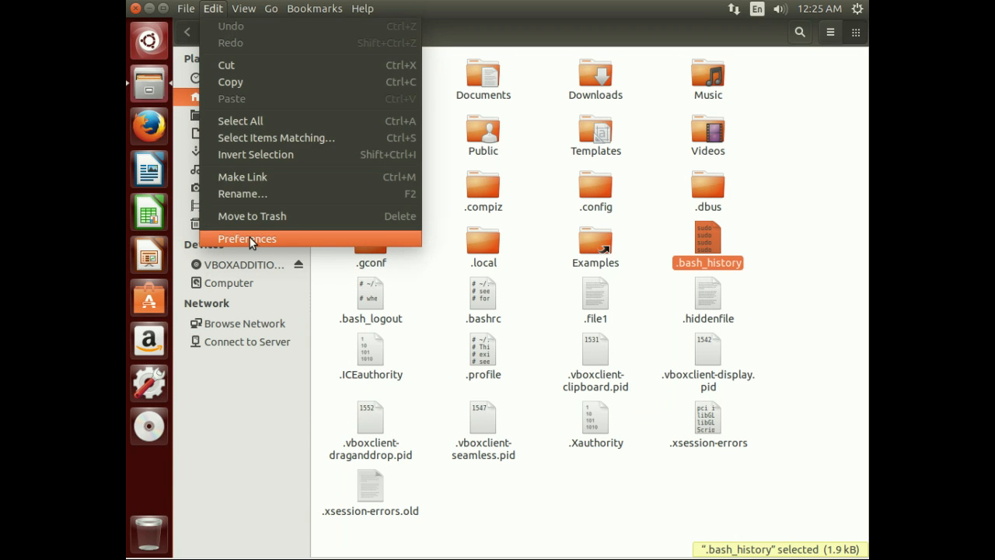
left_click(247, 239)
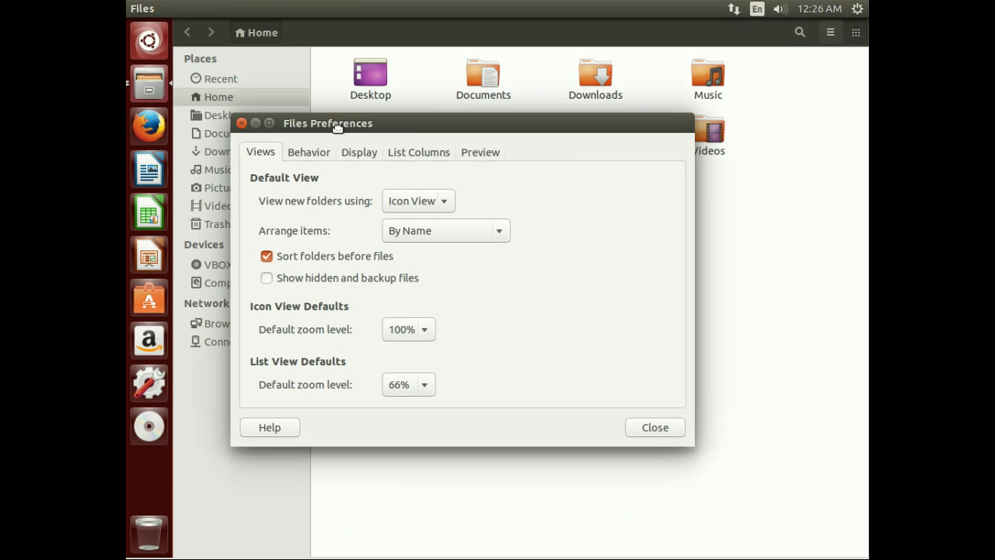
left_click_drag(328, 122, 249, 94)
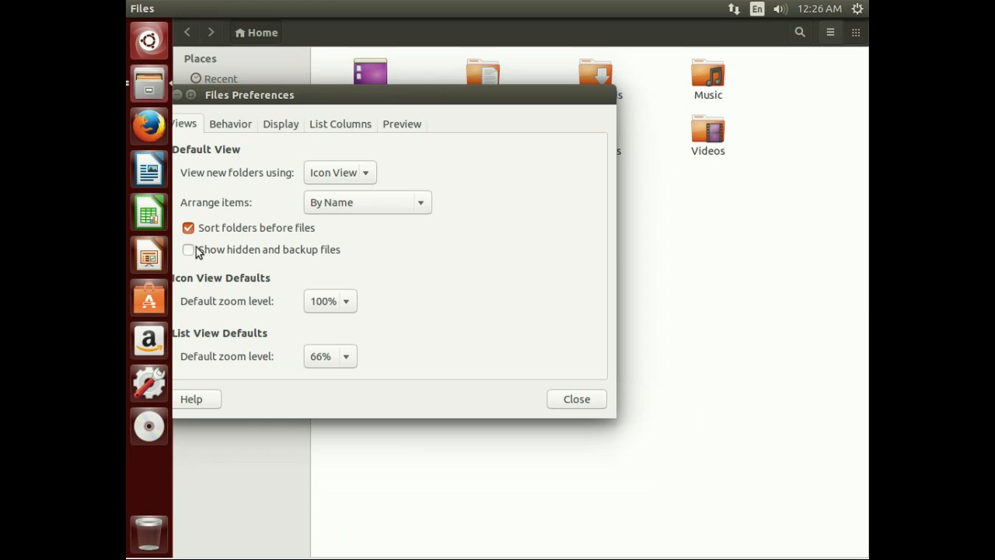
left_click(188, 250)
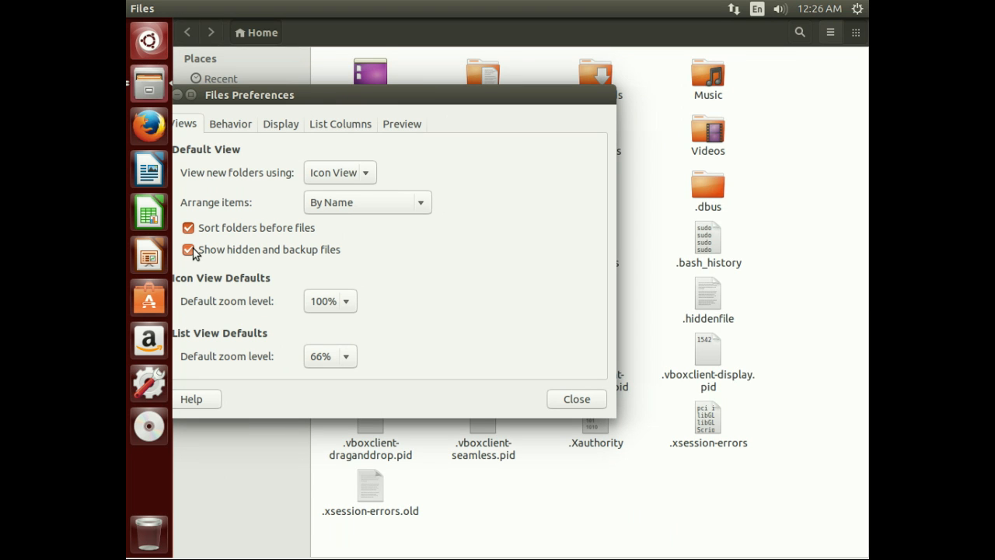